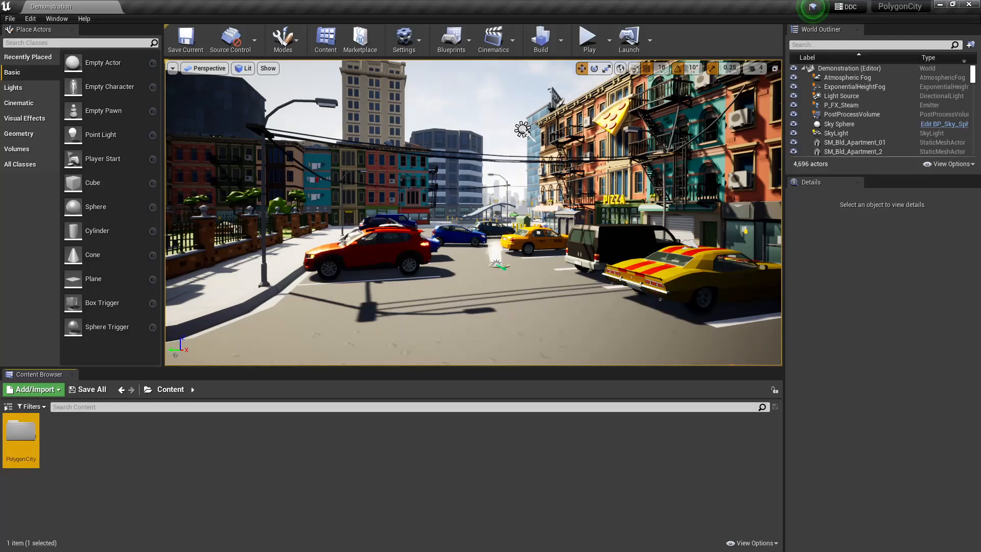
mouse_move(19, 431)
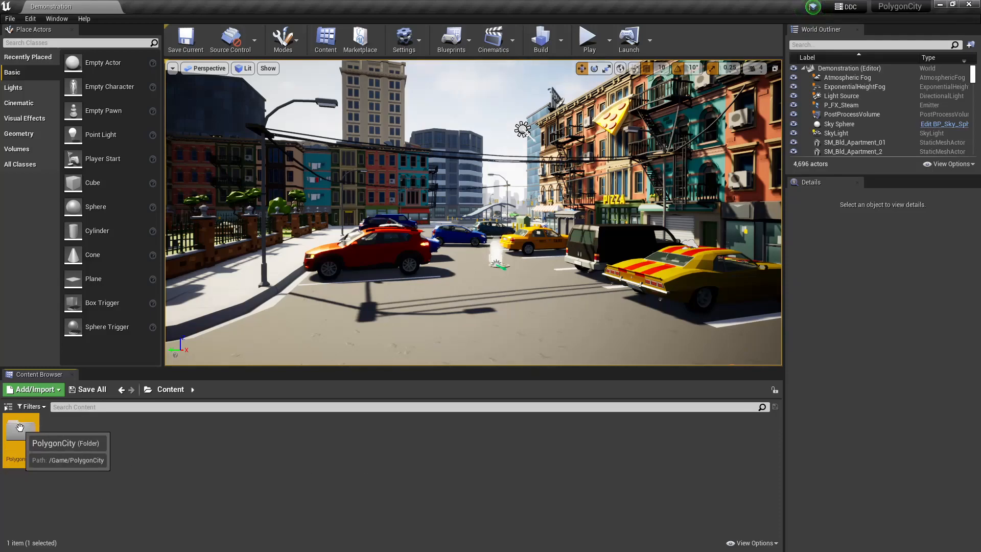
- Migrate the PolygonCity folder with all its listed assets from the UE4 project
right_click(14, 431)
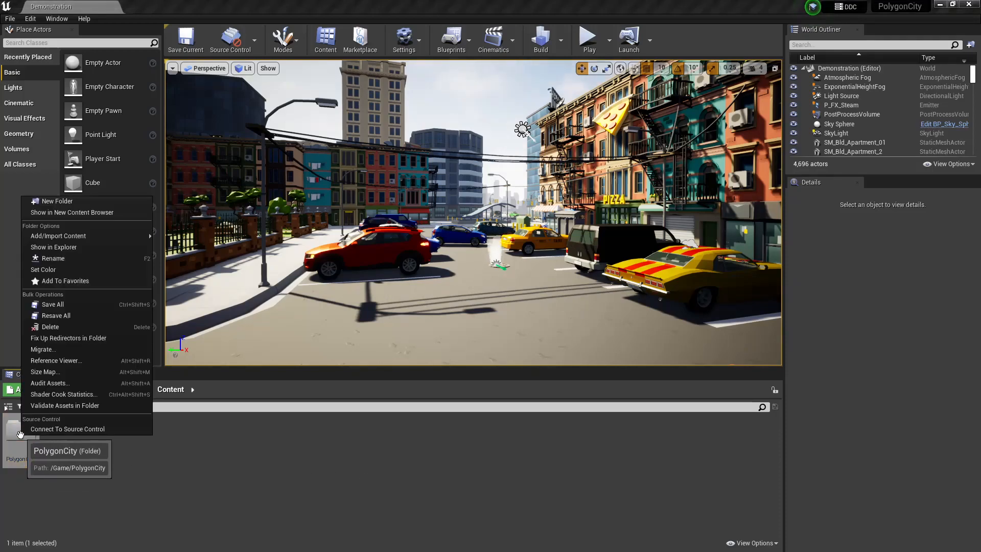
mouse_move(44, 348)
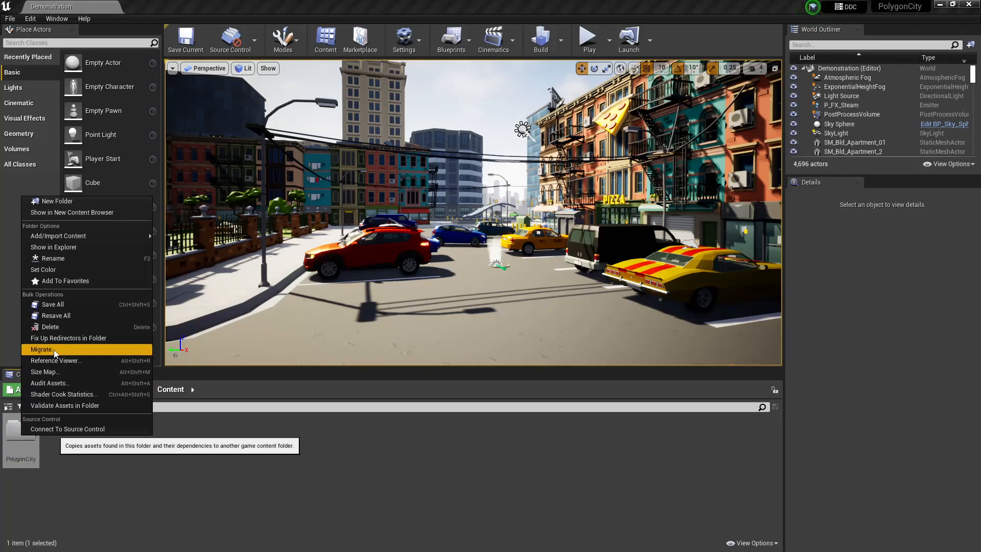
left_click(42, 349)
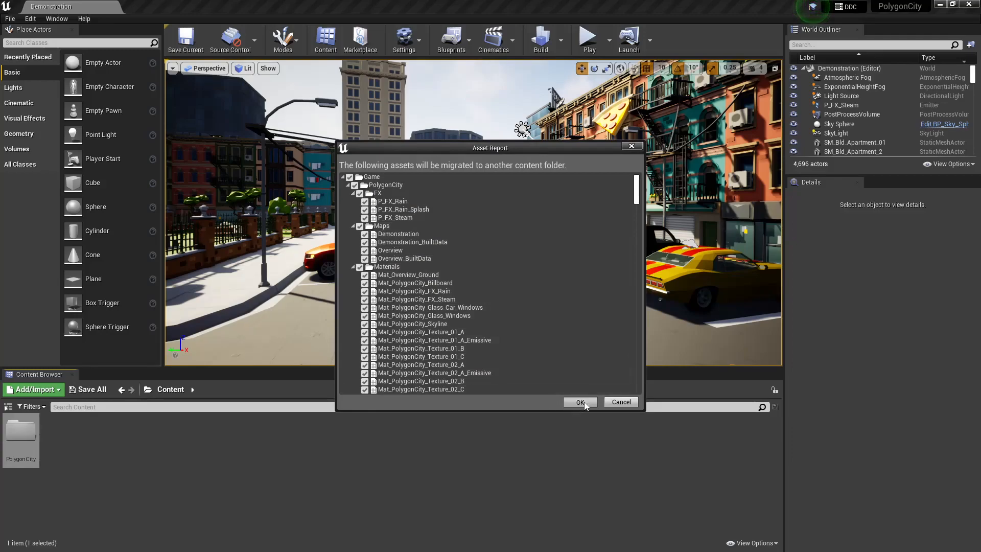
left_click(579, 402)
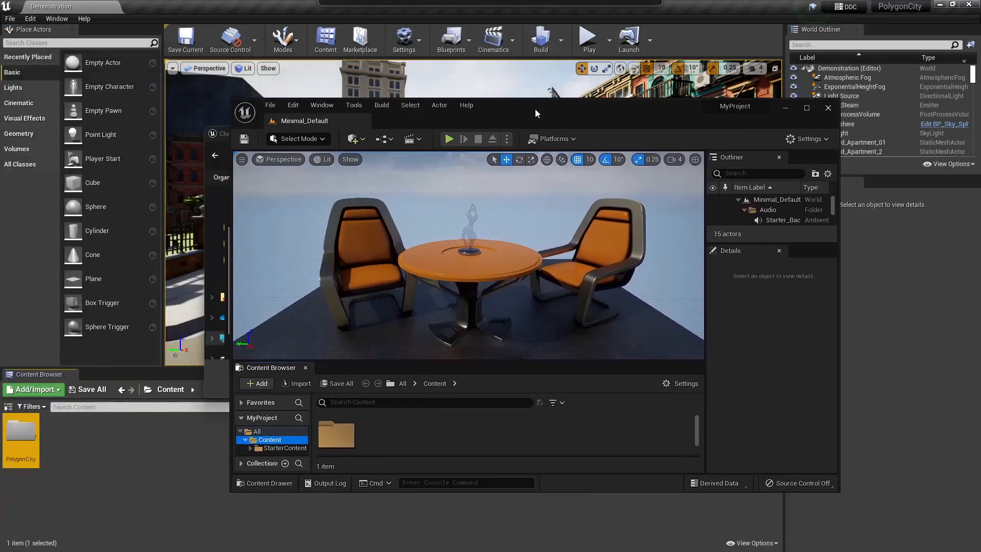
- Locate MyProject's Content folder on disk and pick it as the migration destination
left_click(806, 107)
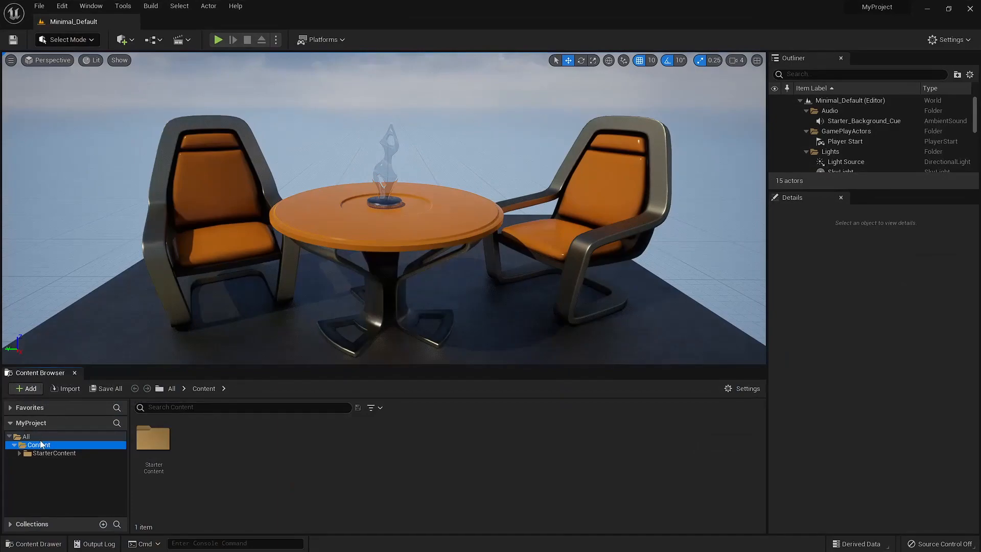
right_click(39, 443)
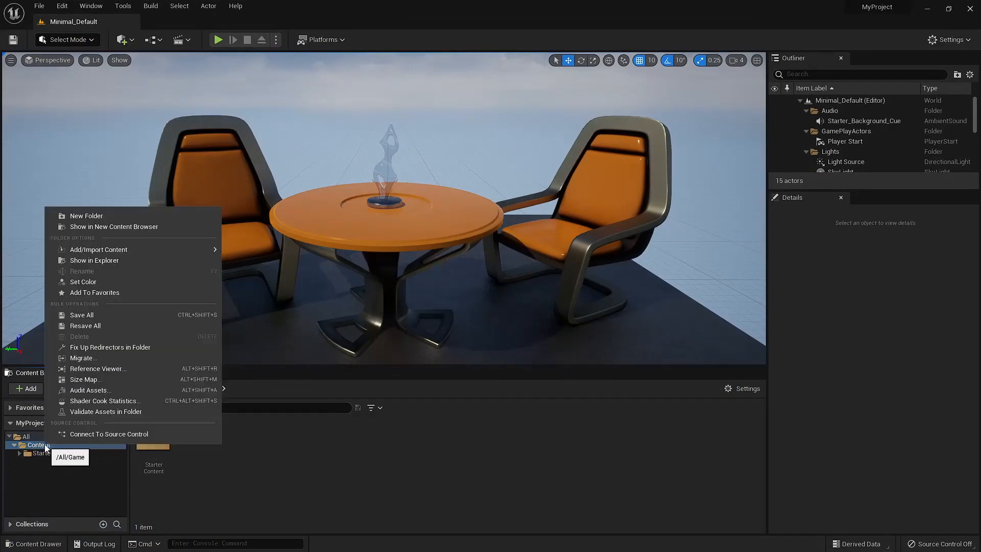
left_click(39, 444)
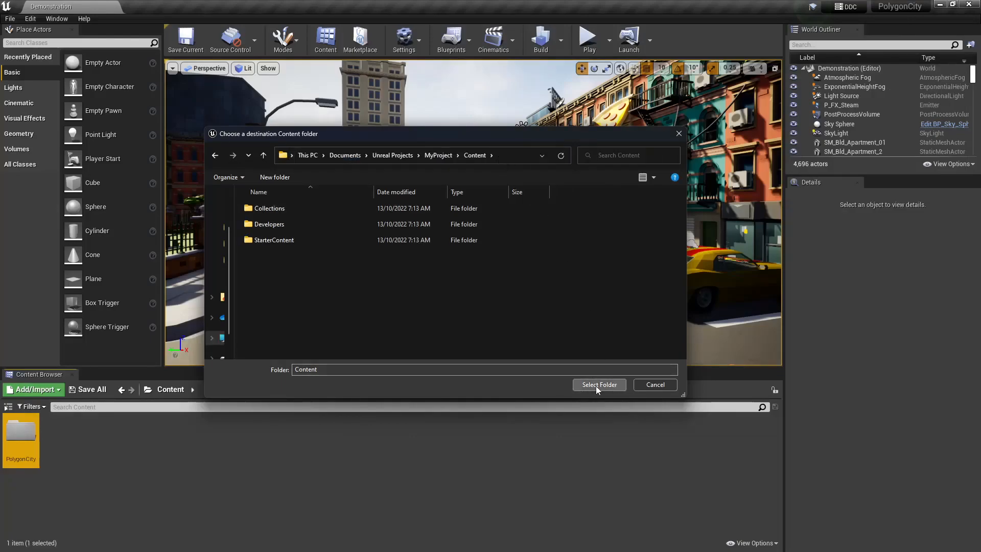
left_click(598, 384)
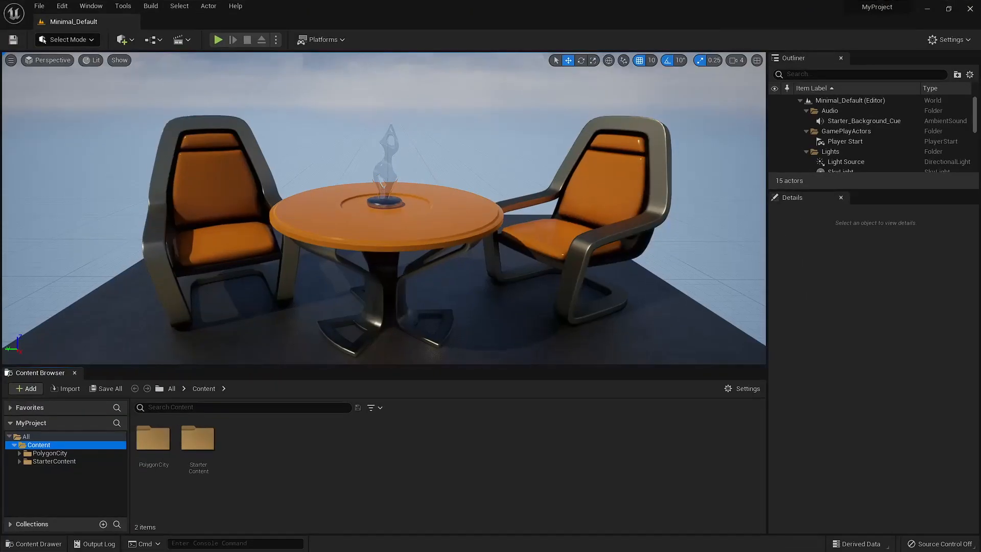
mouse_move(153, 438)
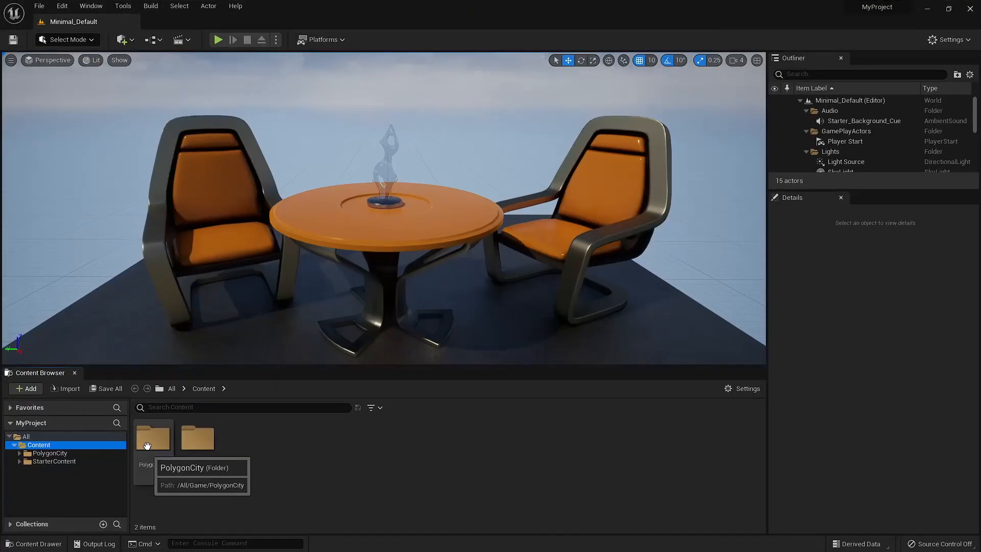
- Open the PolygonCity folder and load its Demonstration map
double_click(152, 438)
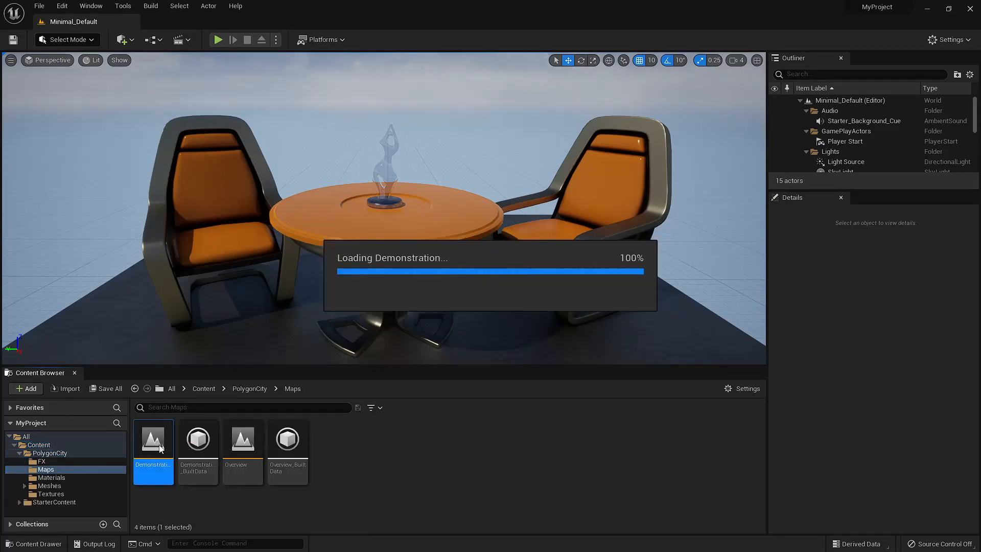
double_click(153, 437)
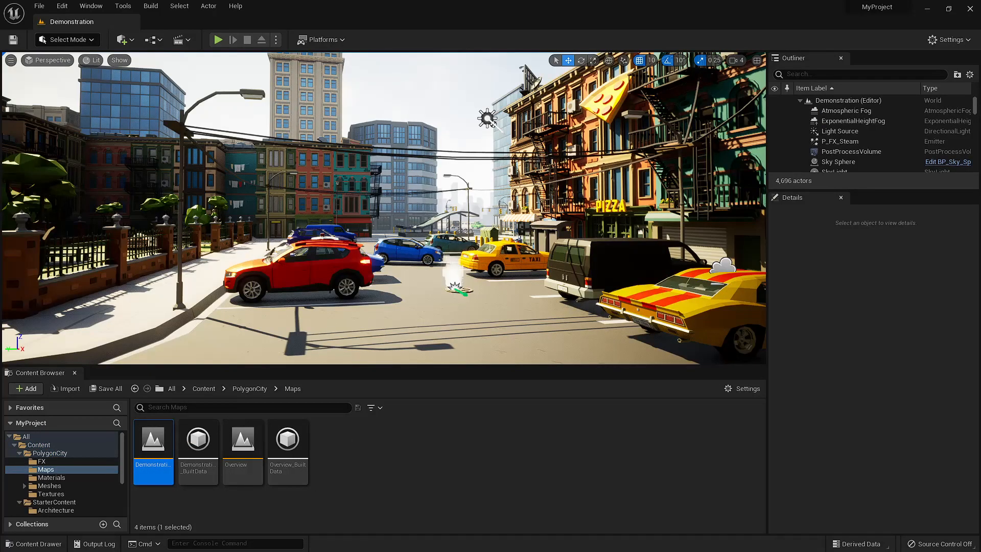